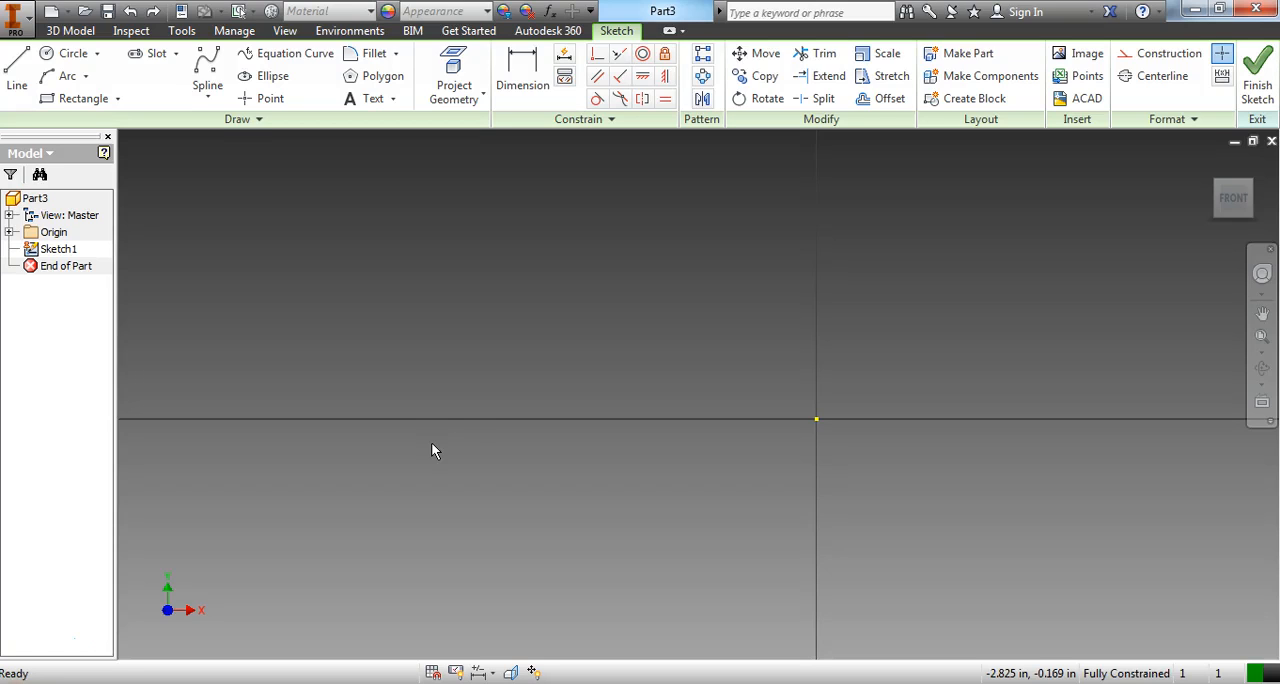
Draw a horizontal base line about 6.65 in long below the origin
{"action": "left_click", "coordinate": [16, 70]}
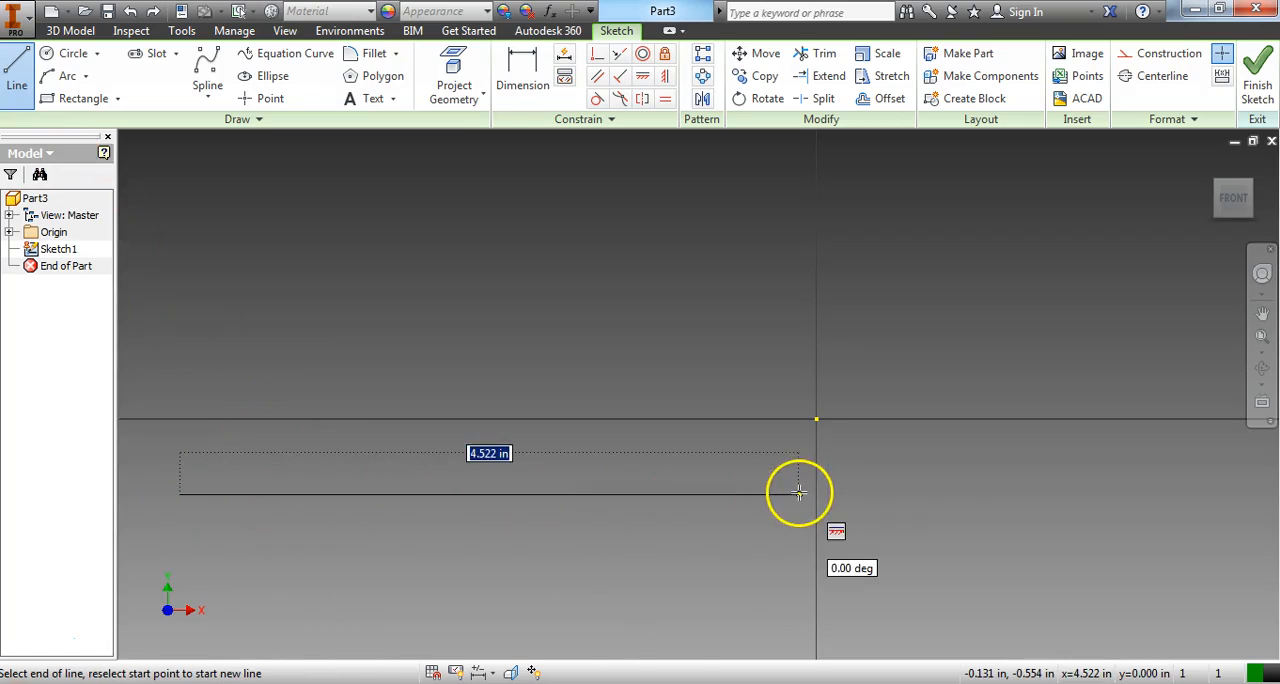
{"action": "mouse_move", "coordinate": [1070, 491]}
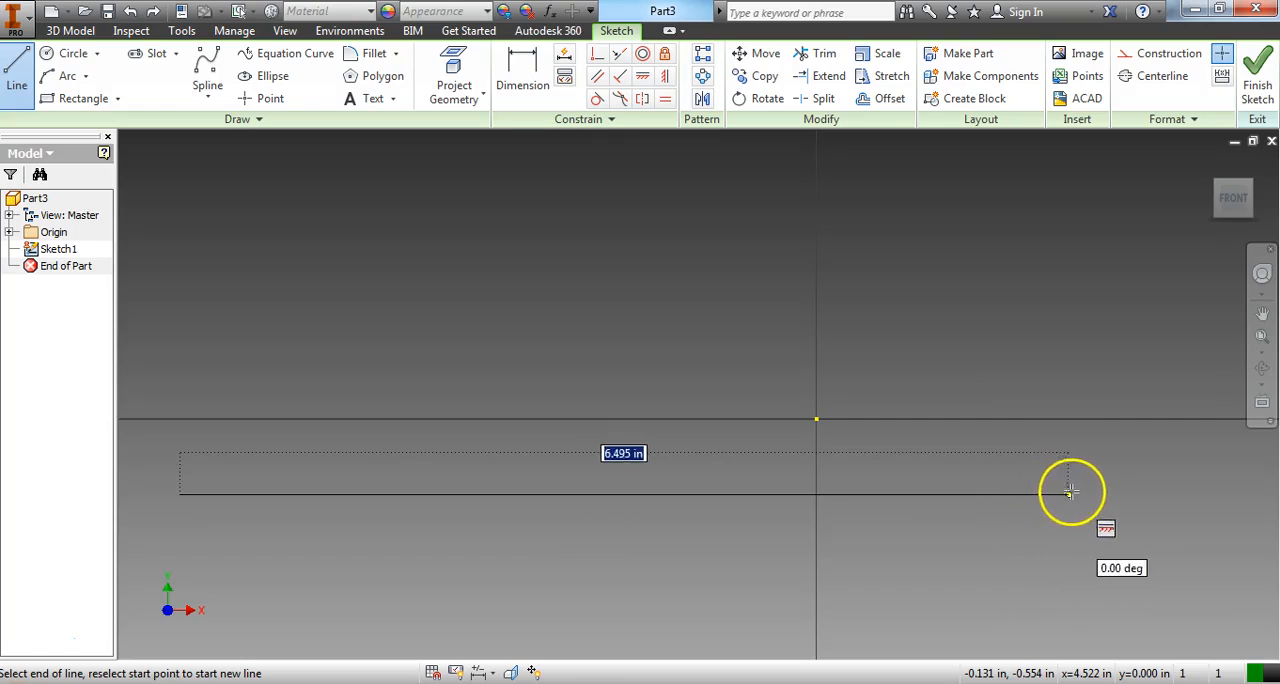
{"action": "mouse_move", "coordinate": [1095, 488]}
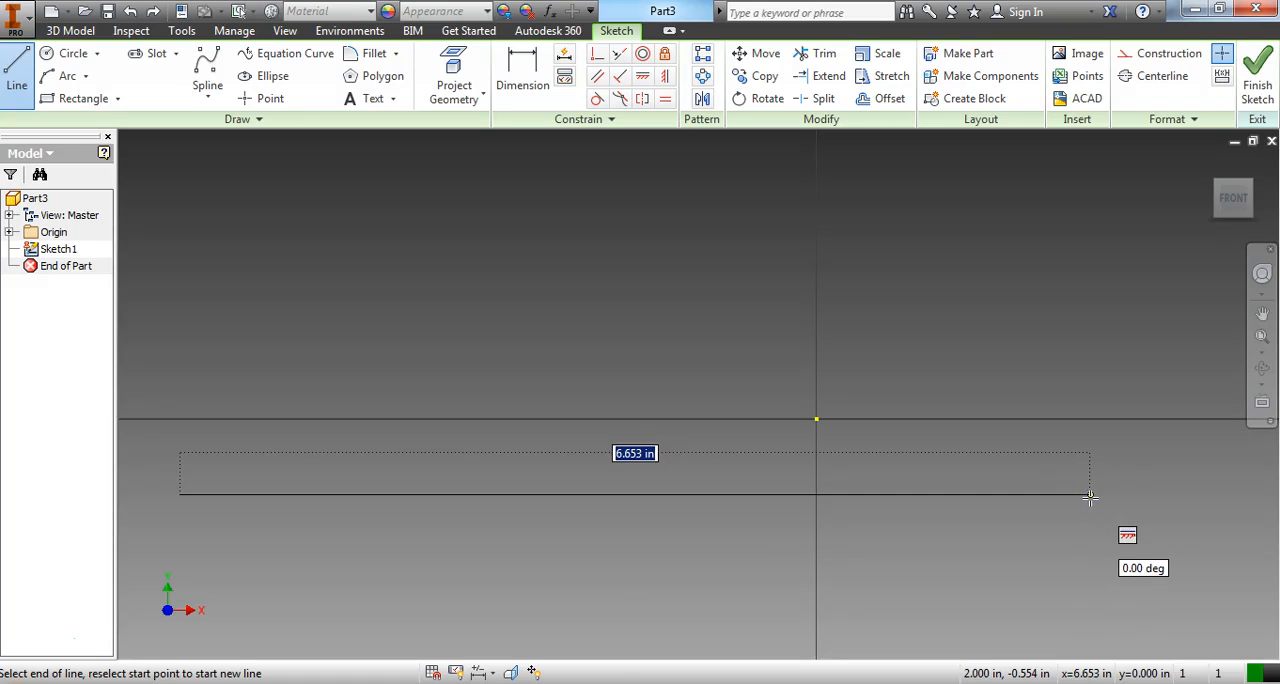
{"action": "left_click", "coordinate": [1088, 497]}
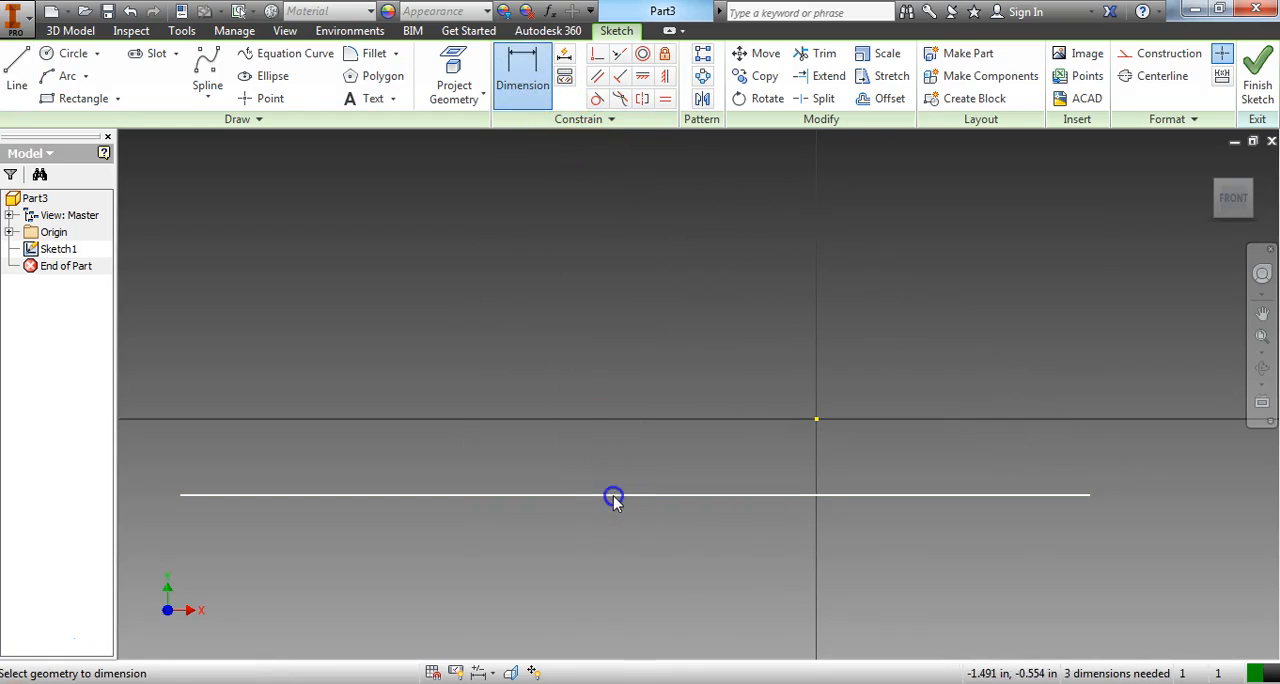
{"action": "left_click", "coordinate": [613, 496]}
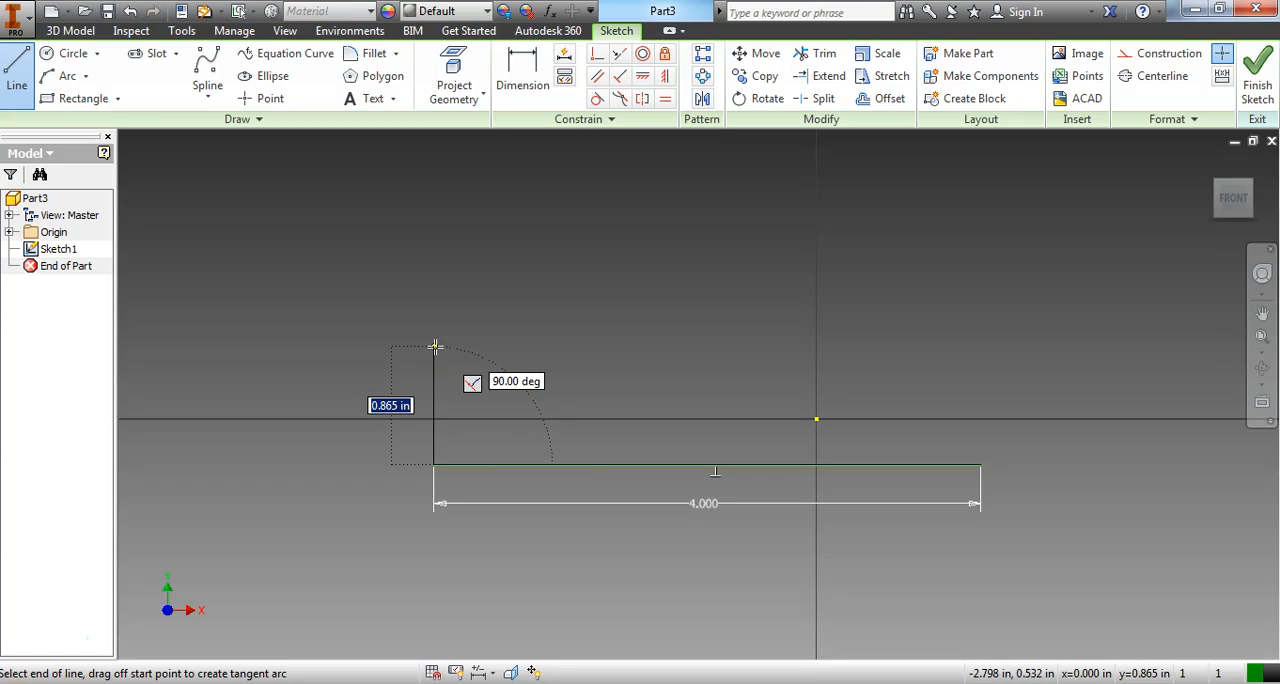
Draw the left side lines: 1.25 in up, 1 in inward, then 1 in up
{"action": "type", "text": "1"}
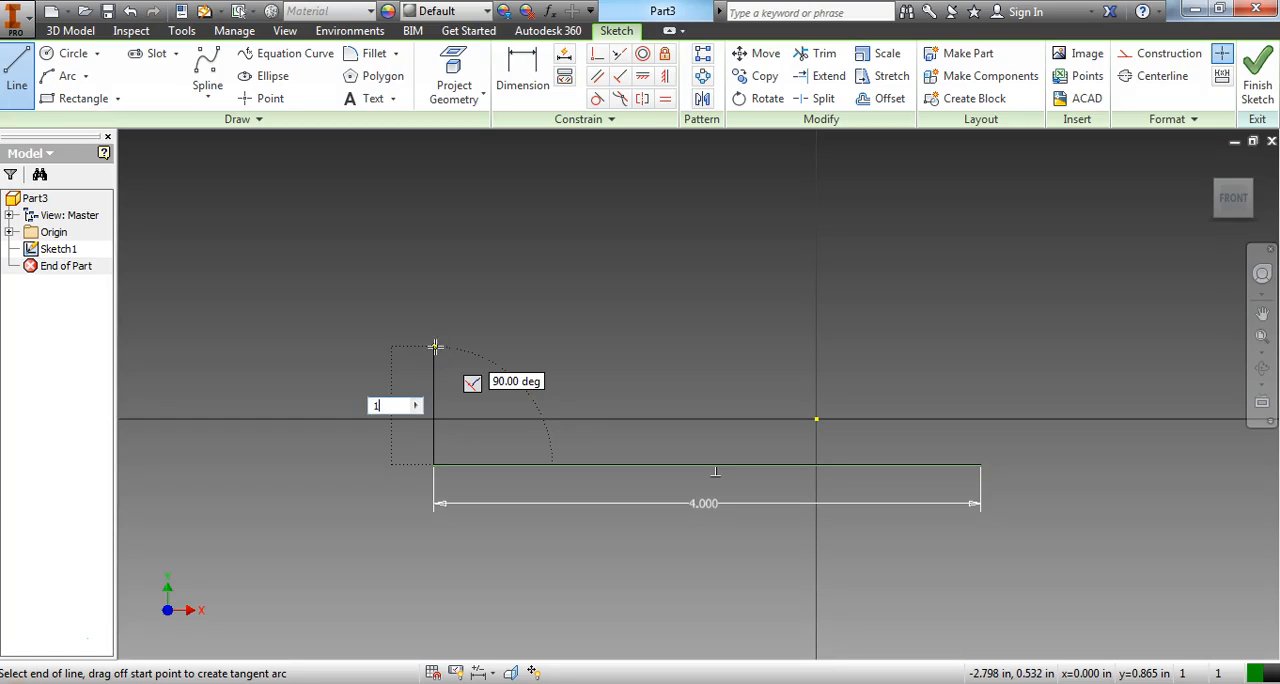
{"action": "type", "text": "1.25"}
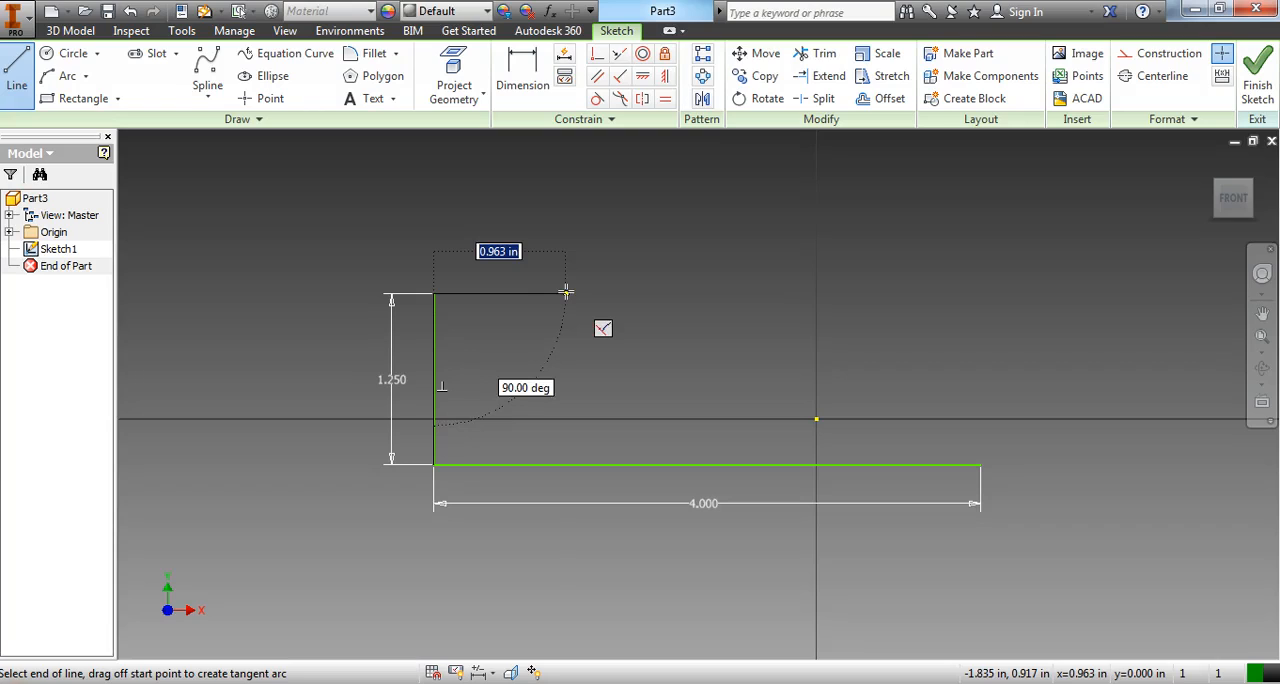
{"action": "type", "text": "1"}
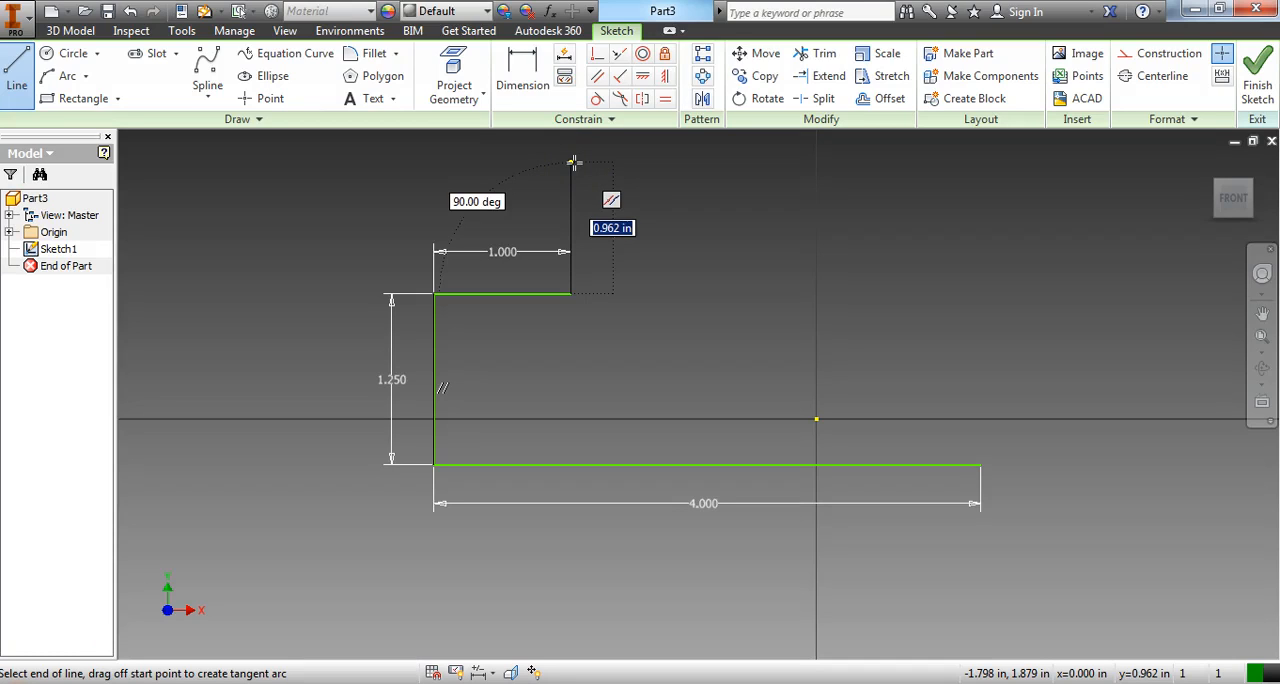
{"action": "type", "text": "1"}
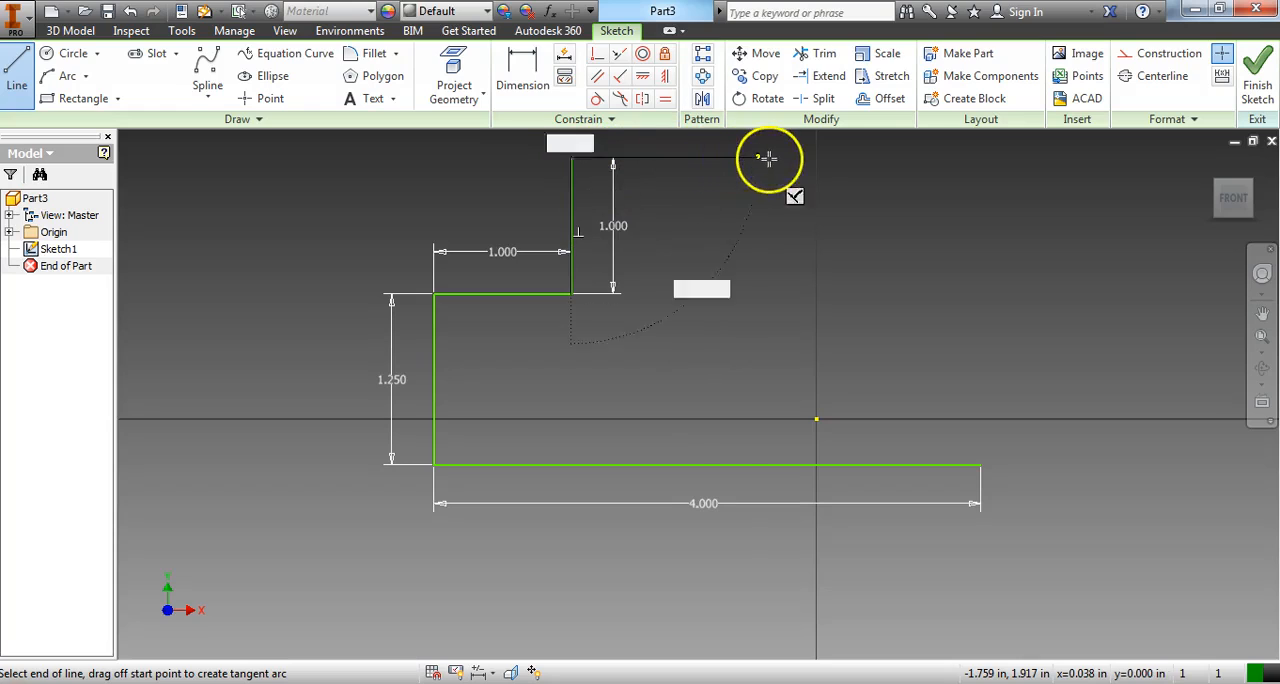
{"action": "mouse_move", "coordinate": [795, 158]}
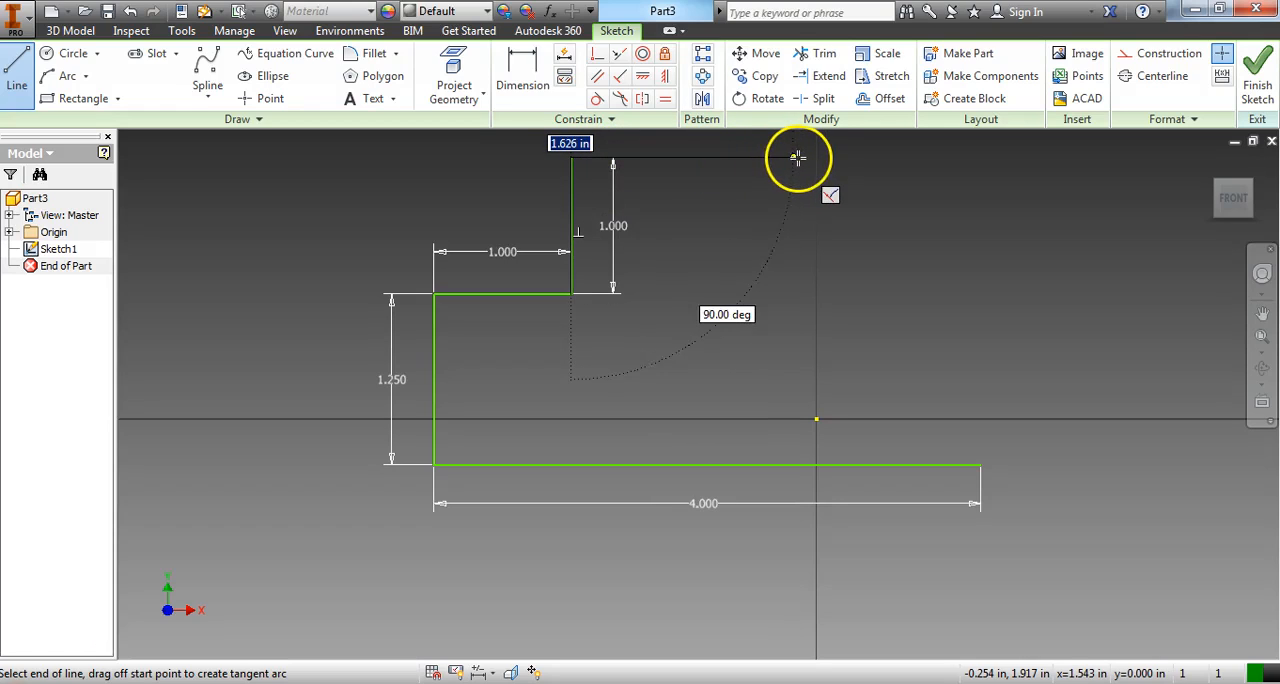
{"action": "mouse_move", "coordinate": [802, 158]}
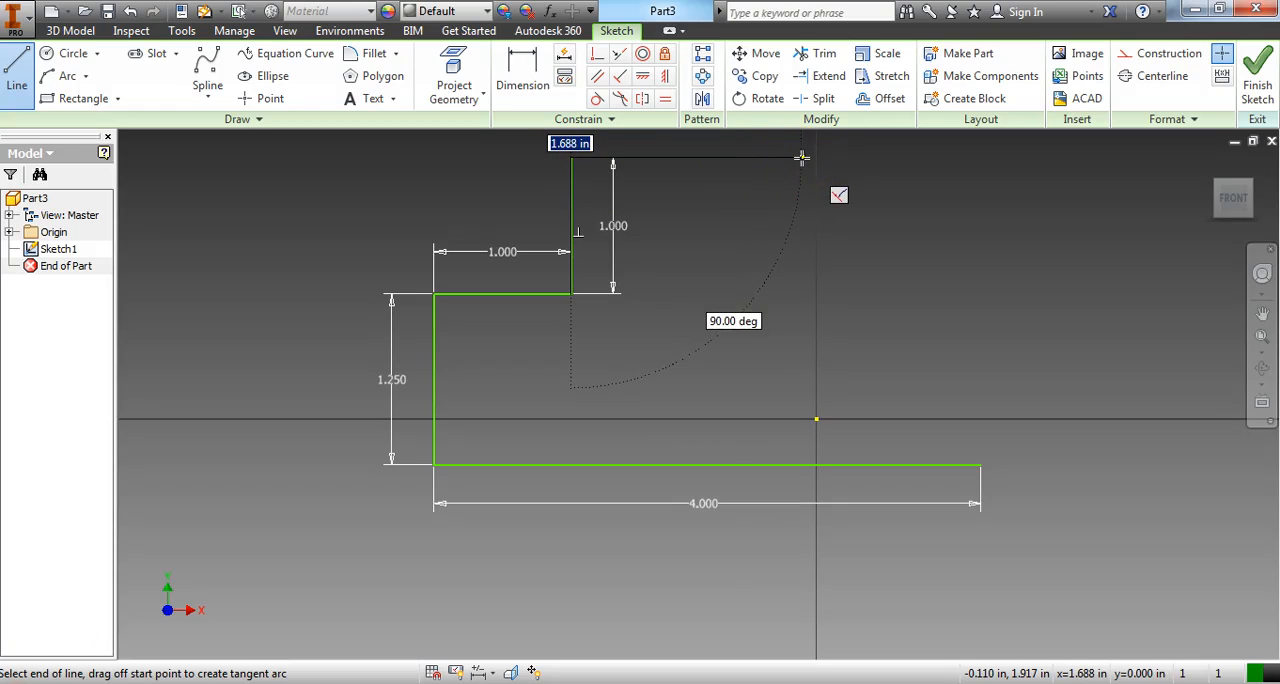
{"action": "mouse_move", "coordinate": [810, 157]}
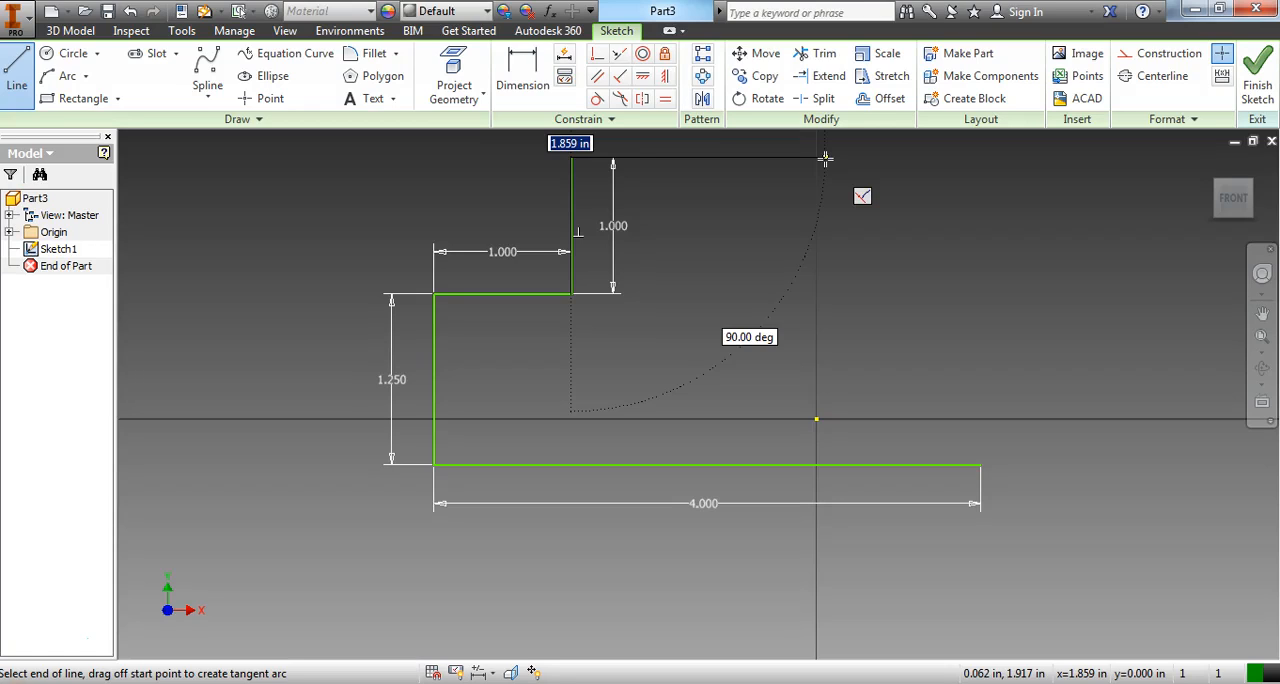
Draw the 2 in top edge and the 1 in drop on its right side
{"action": "type", "text": "2"}
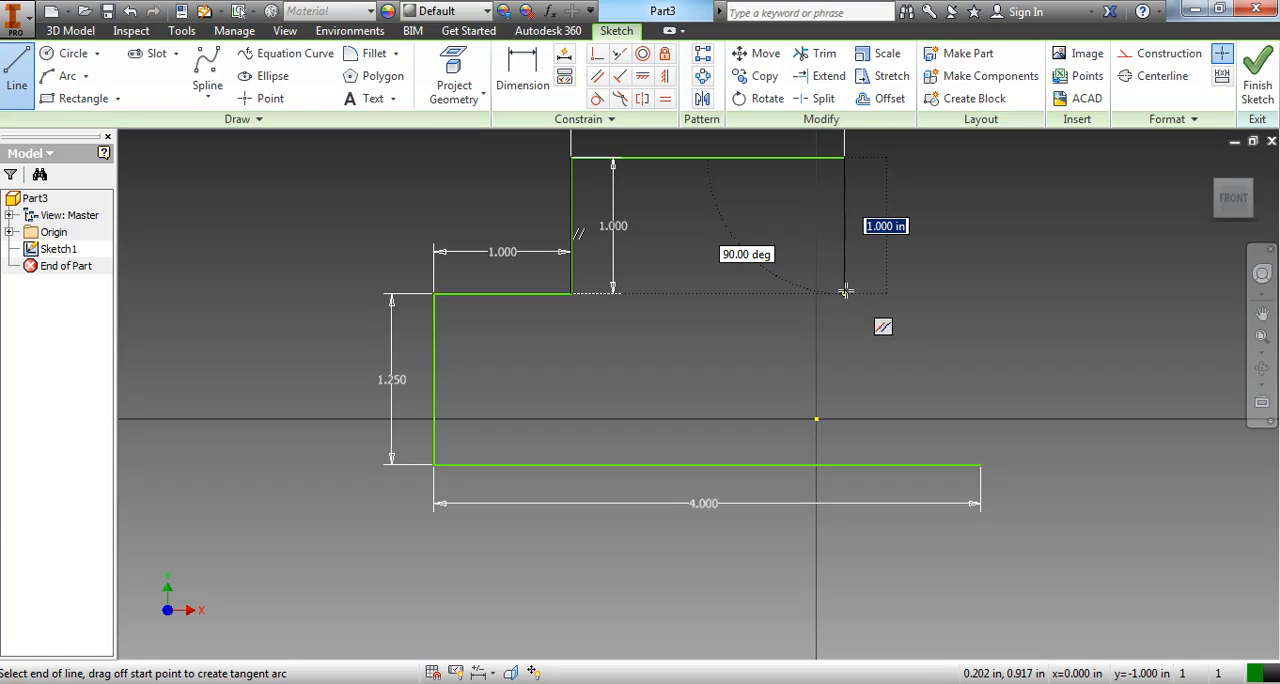
{"action": "left_click", "coordinate": [847, 291]}
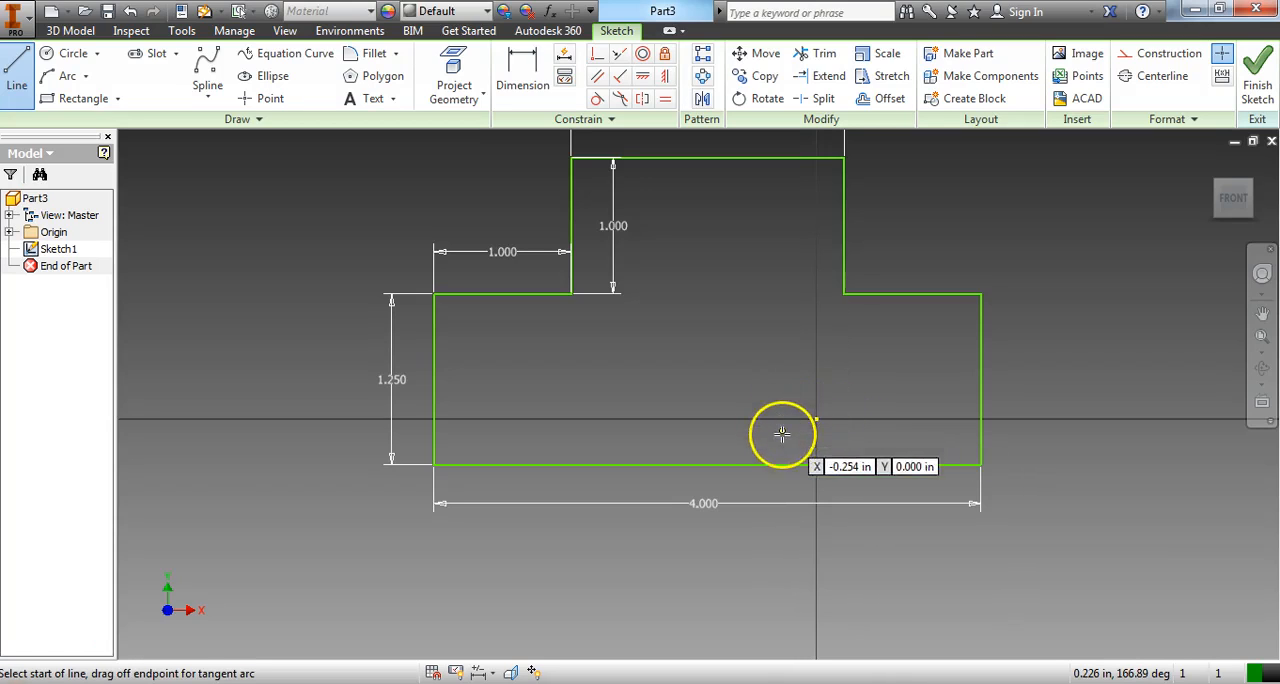
{"action": "mouse_move", "coordinate": [1127, 210]}
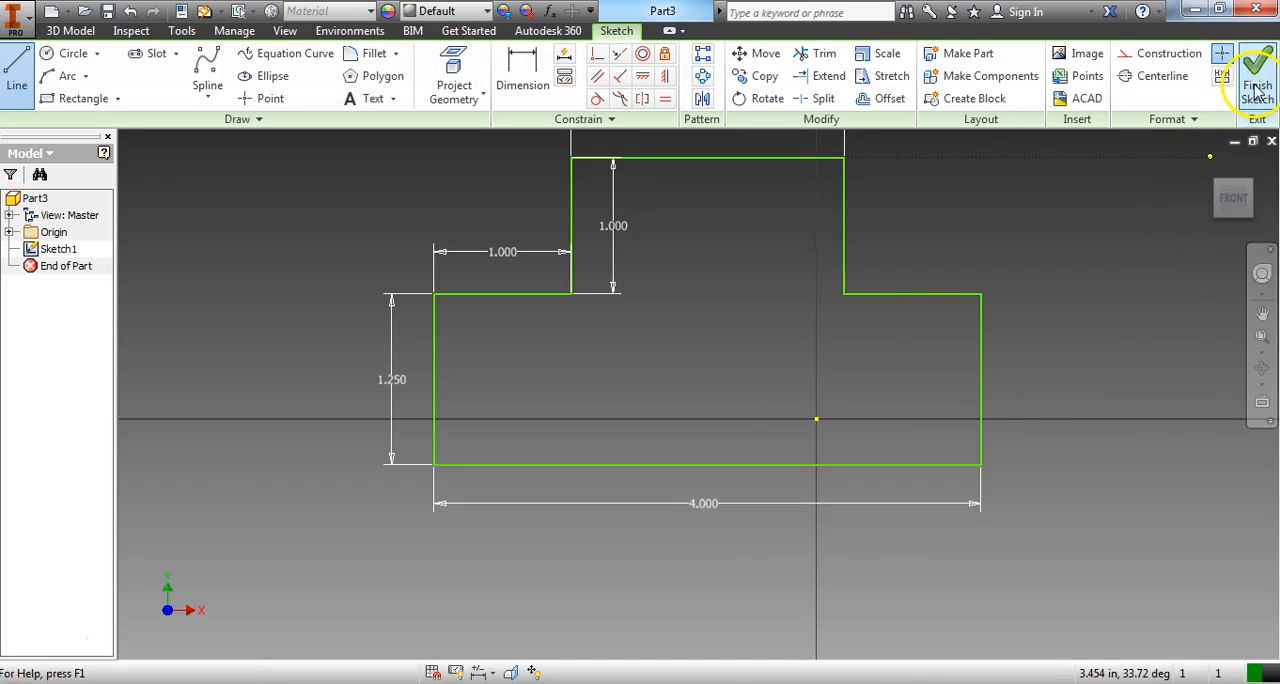
Finish the closed stepped profile sketch and return to 3D modeling
{"action": "left_click", "coordinate": [1258, 75]}
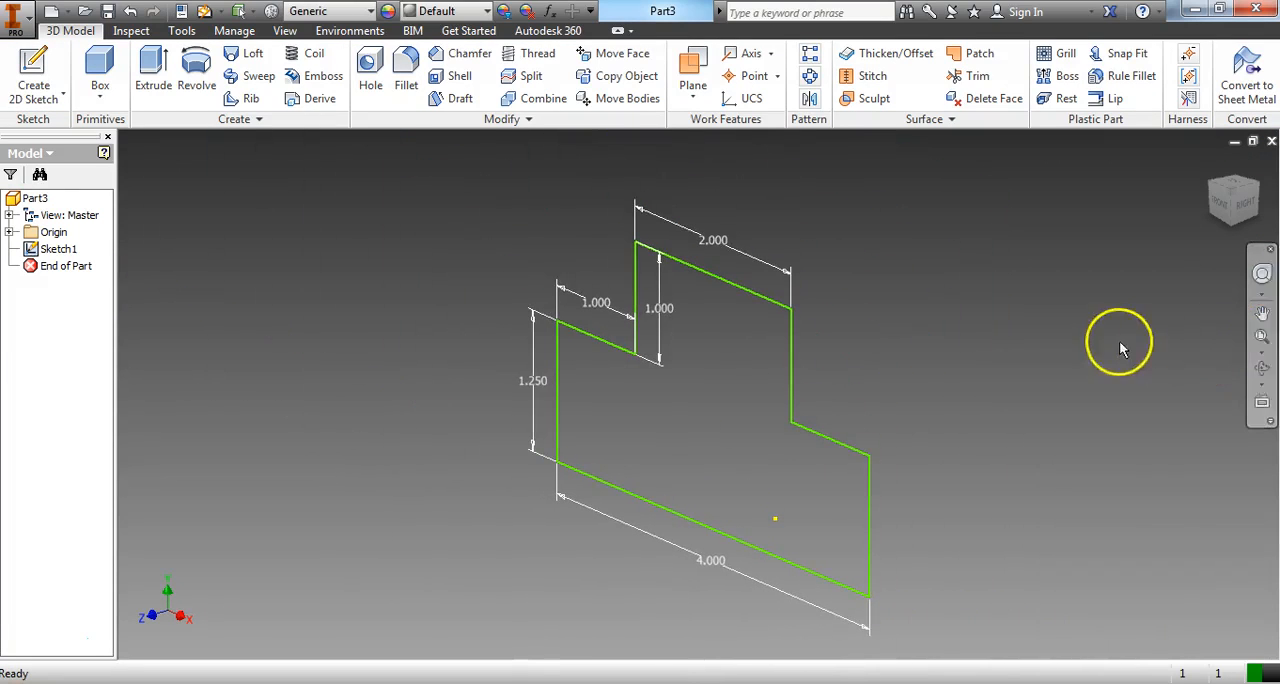
{"action": "mouse_move", "coordinate": [507, 160]}
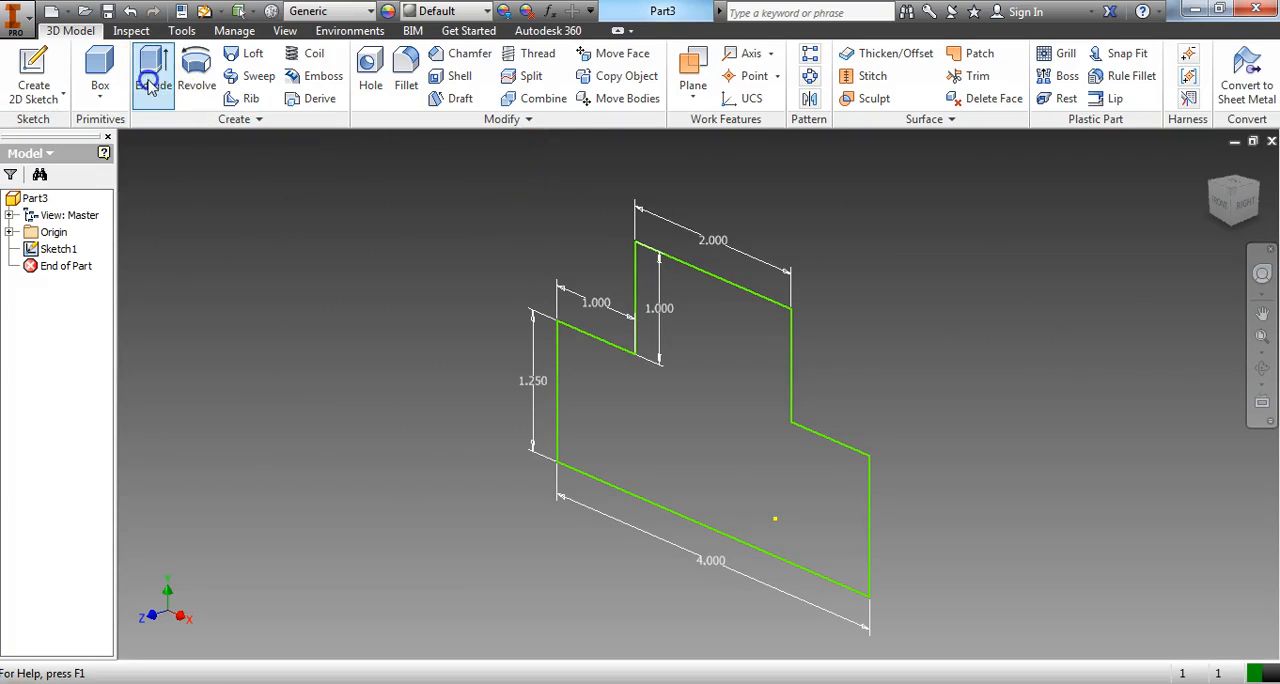
Start the Extrude command on the stepped profile
{"action": "left_click", "coordinate": [153, 75]}
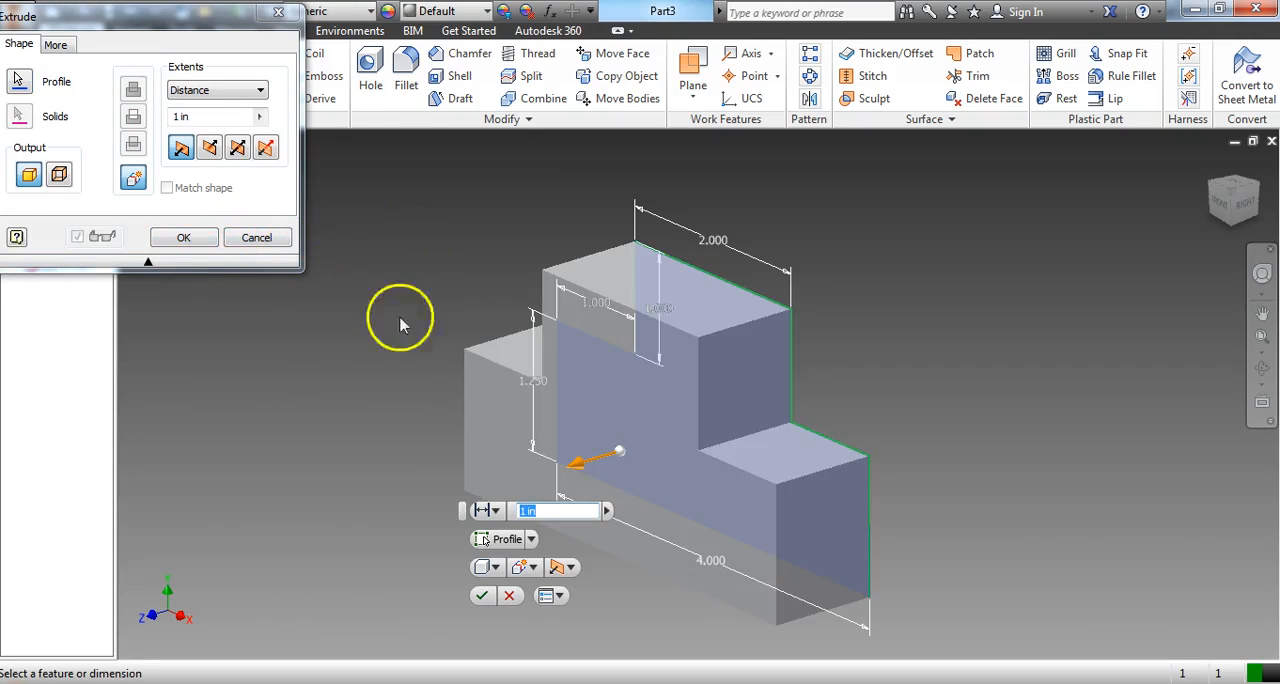
{"action": "mouse_move", "coordinate": [535, 340]}
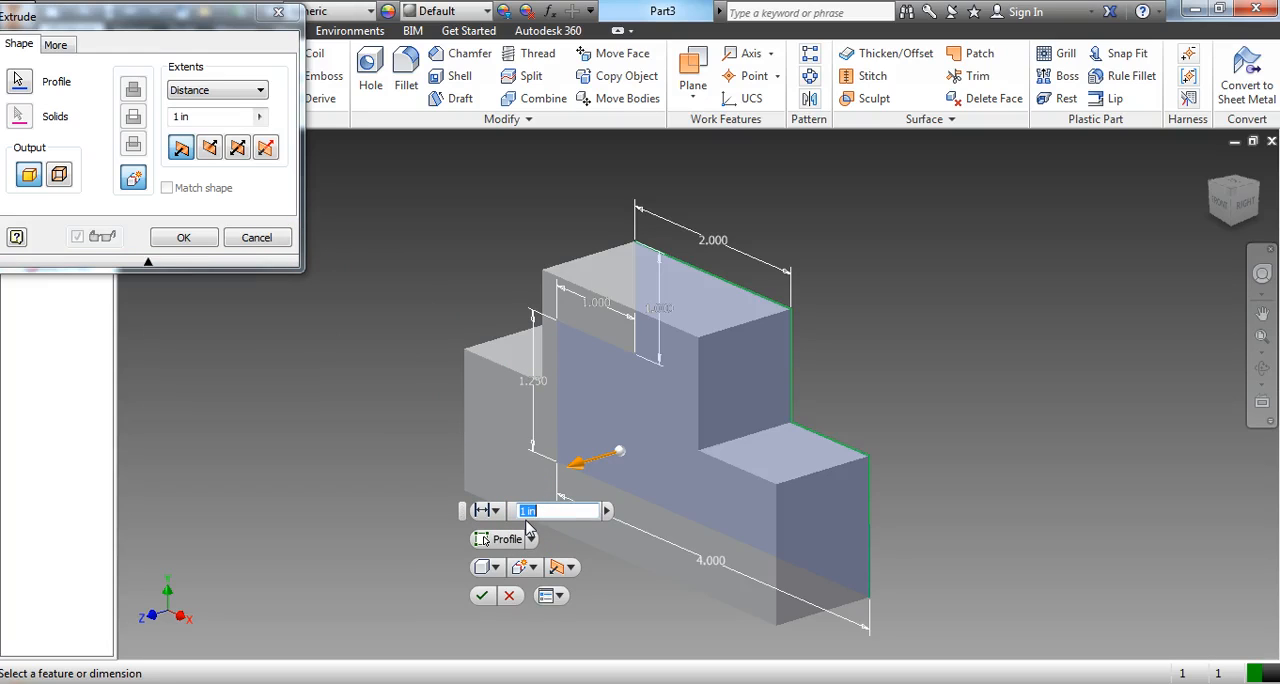
Set the extrusion distance to 5 in and confirm, creating Extrusion1
{"action": "type", "text": "5"}
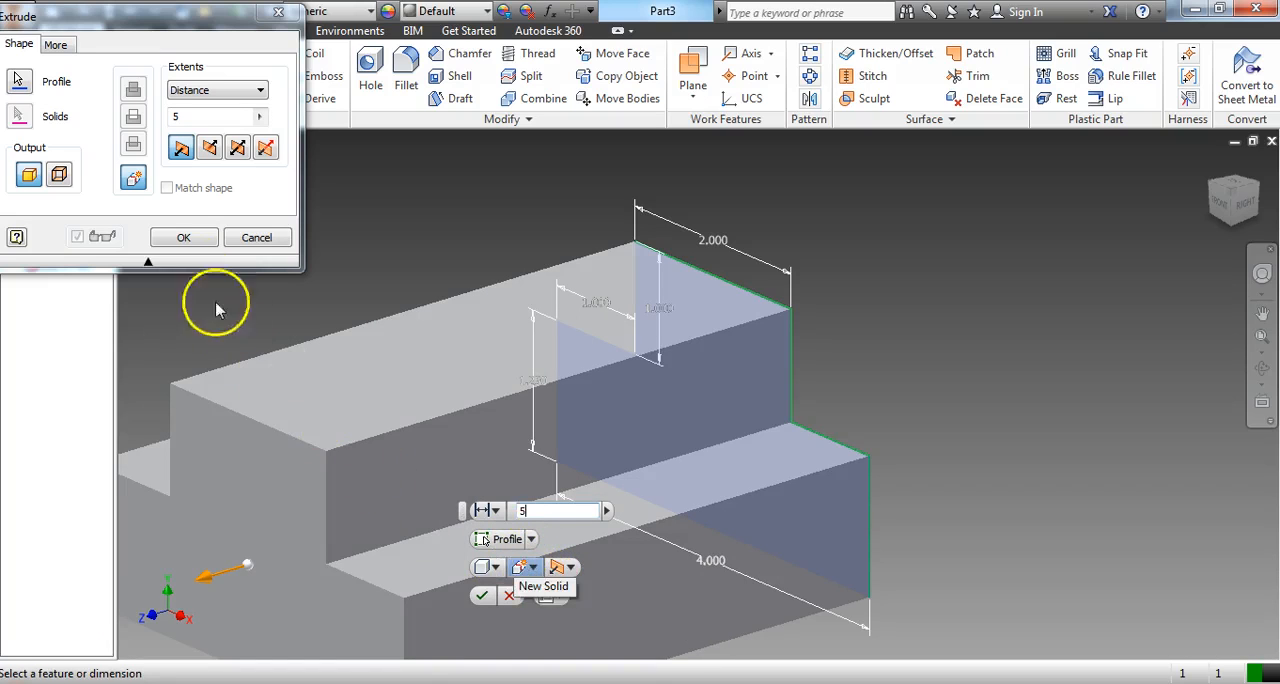
{"action": "mouse_move", "coordinate": [456, 610]}
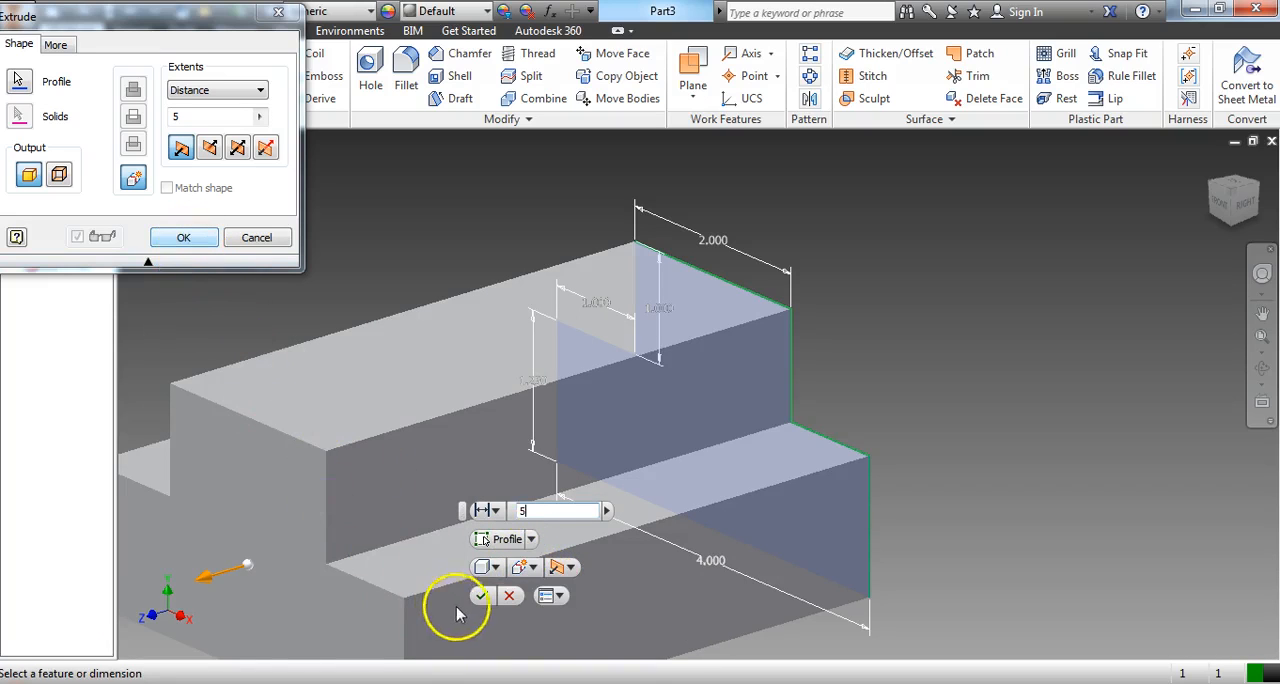
{"action": "mouse_move", "coordinate": [330, 368]}
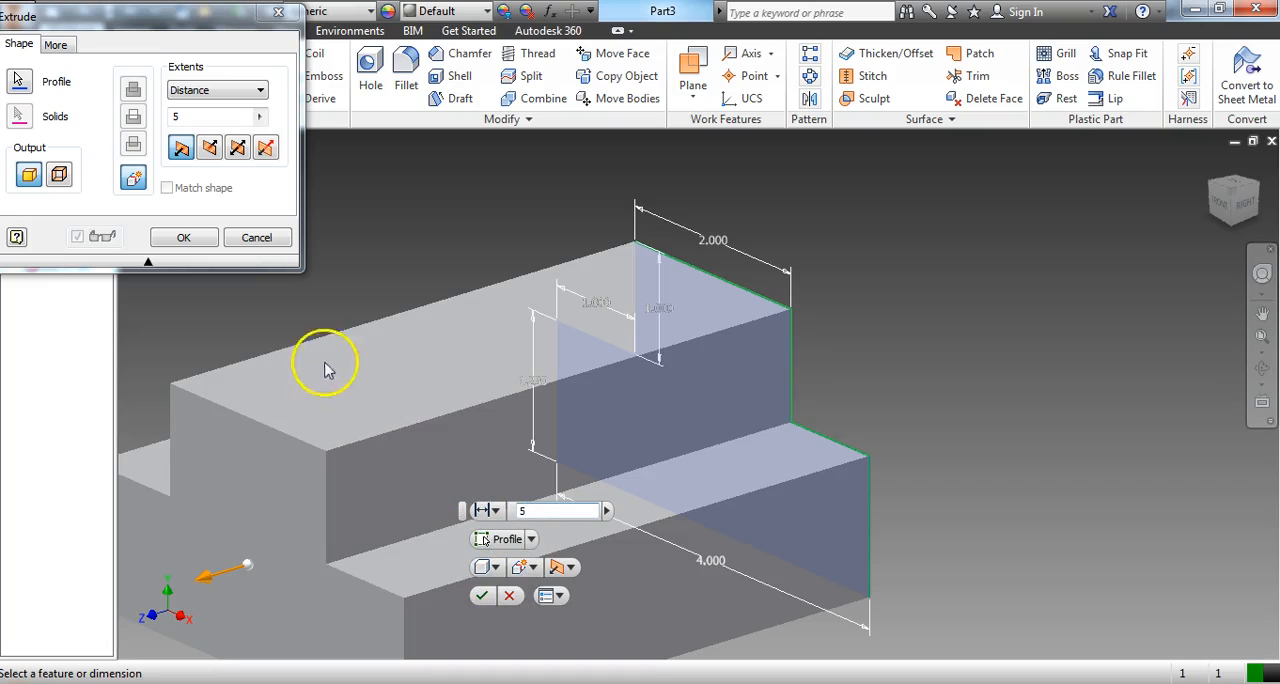
{"action": "left_click", "coordinate": [183, 237]}
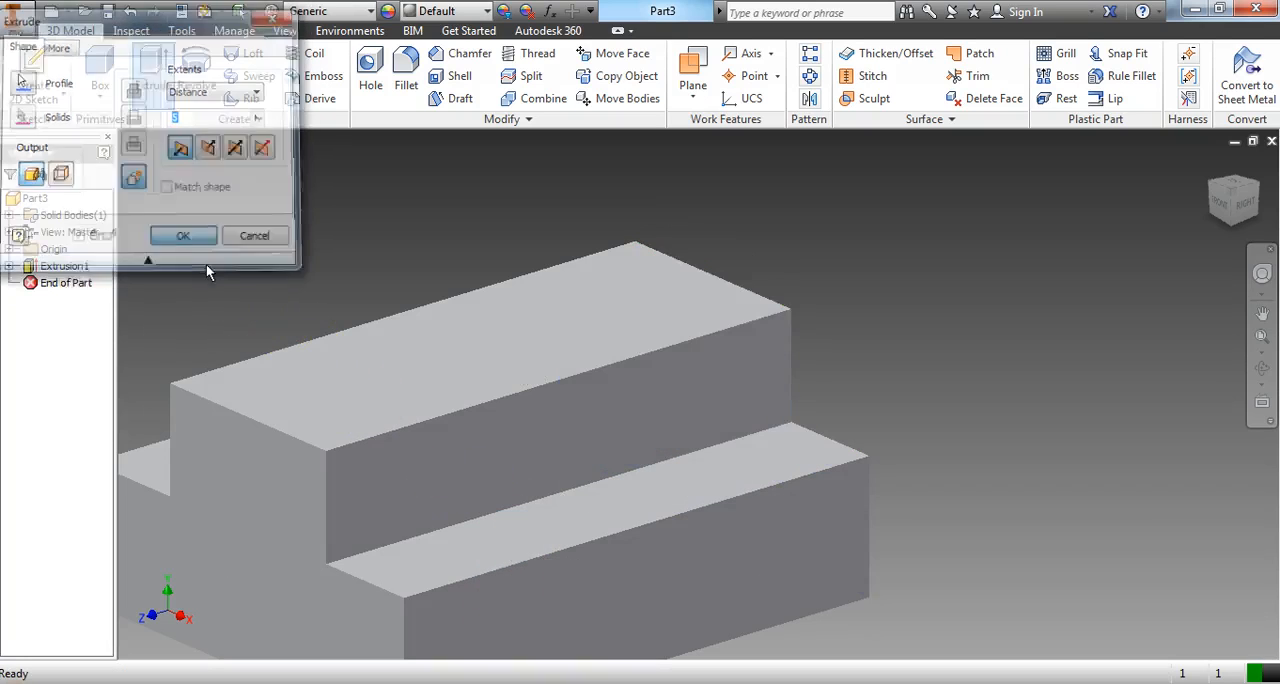
{"action": "left_click", "coordinate": [183, 235]}
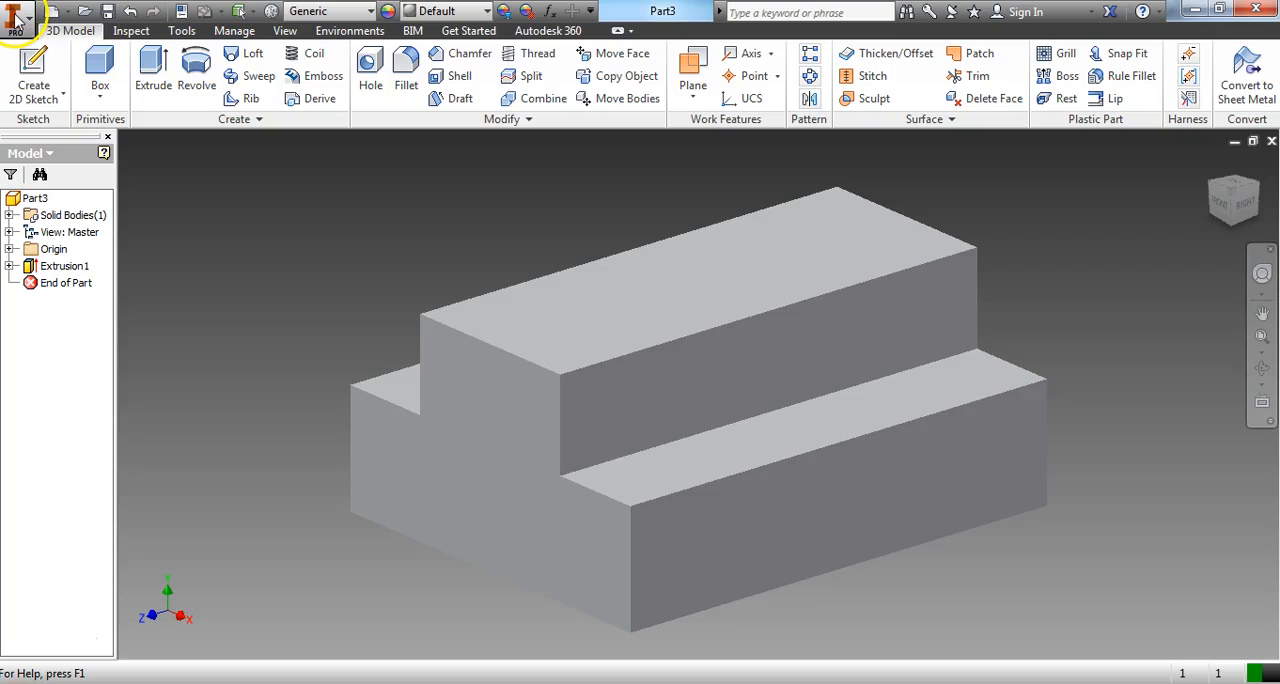
{"action": "left_click", "coordinate": [15, 15]}
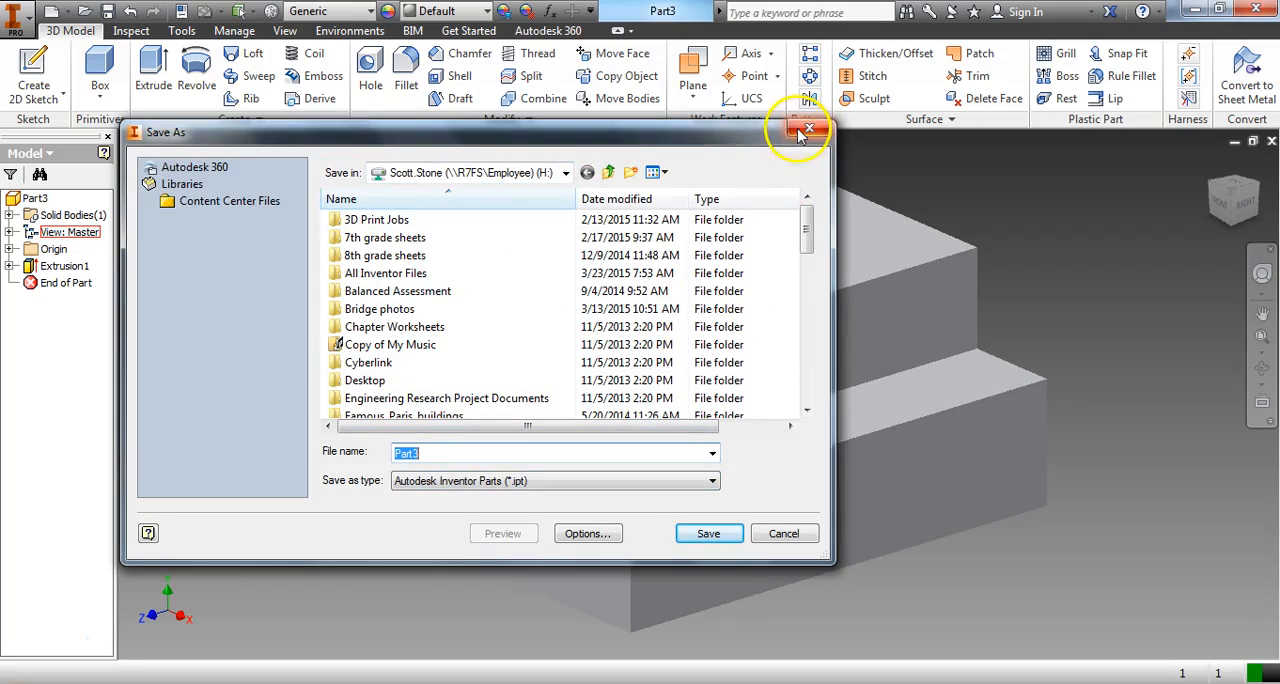
{"action": "left_click", "coordinate": [808, 131]}
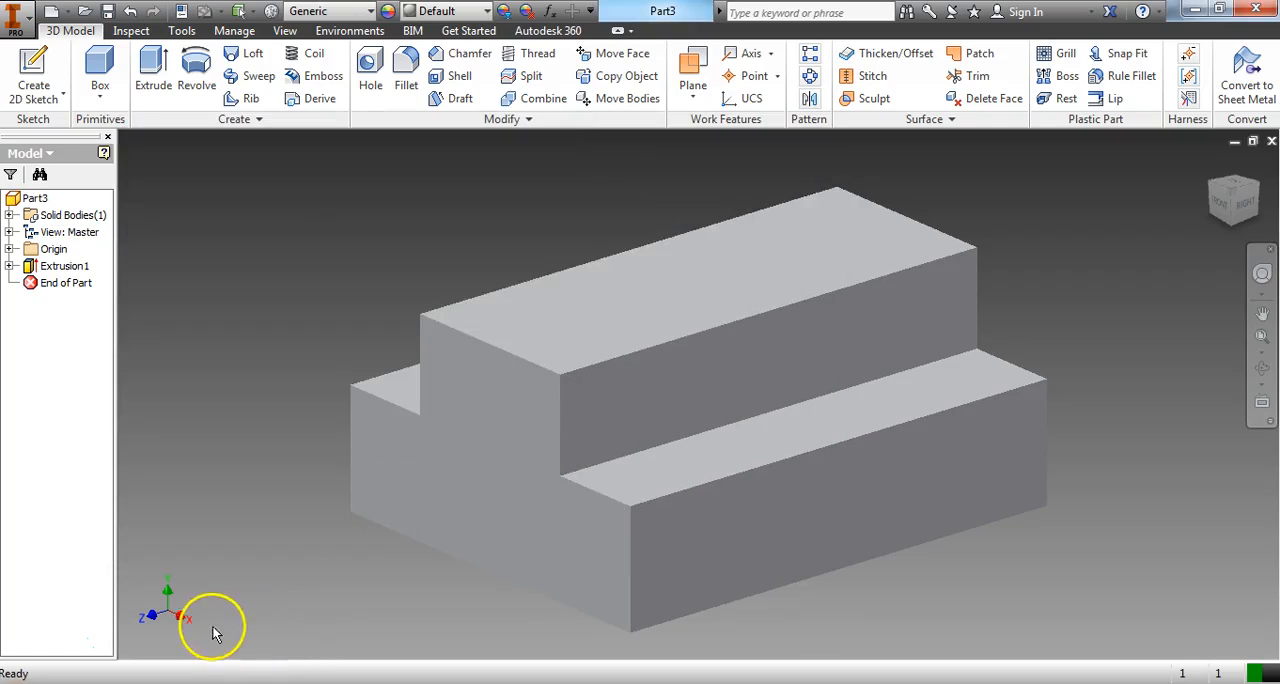
{"action": "mouse_move", "coordinate": [40, 645]}
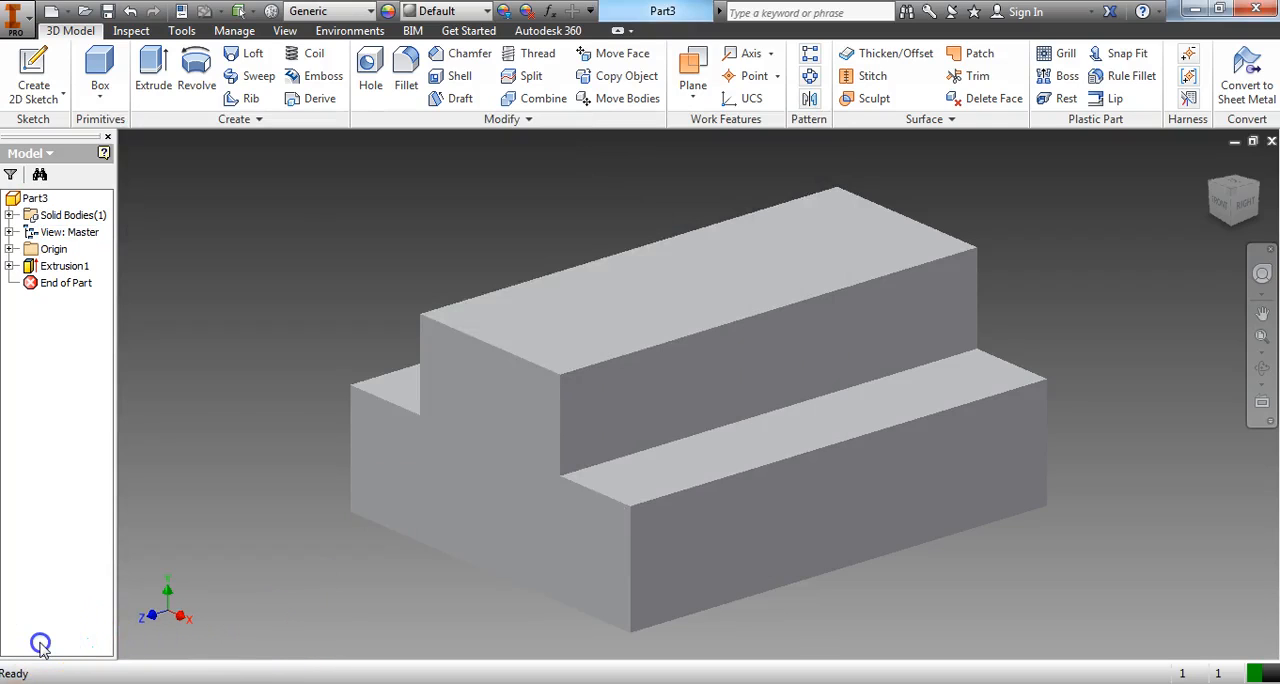